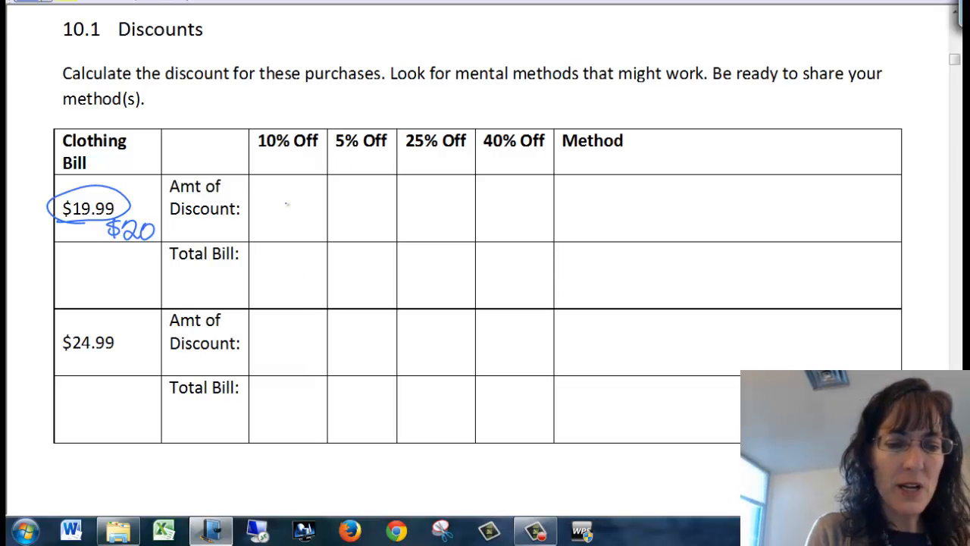
Handwrite $2 as the 10% discount and jot 25+25+25+25 above the 25% column.
drag(258, 204, 291, 220)
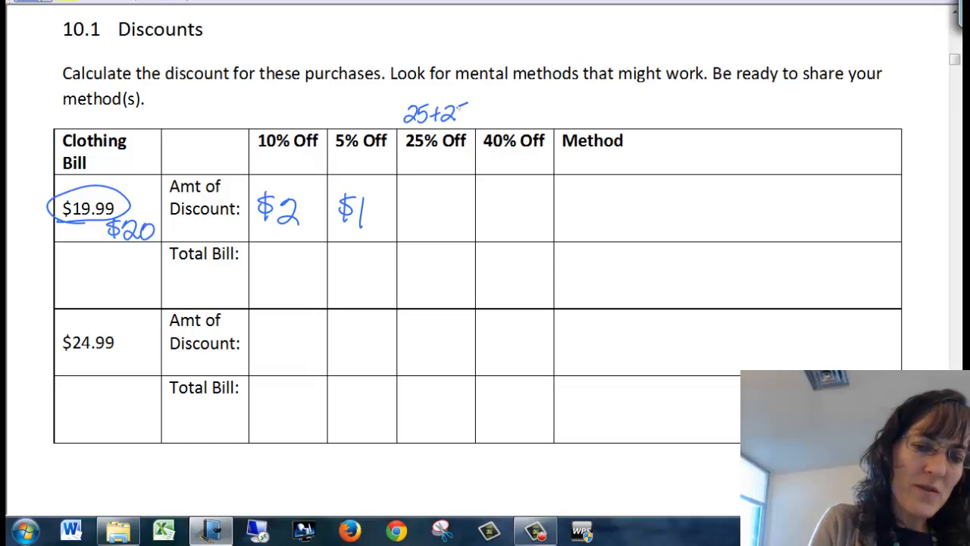
text(+25+25)
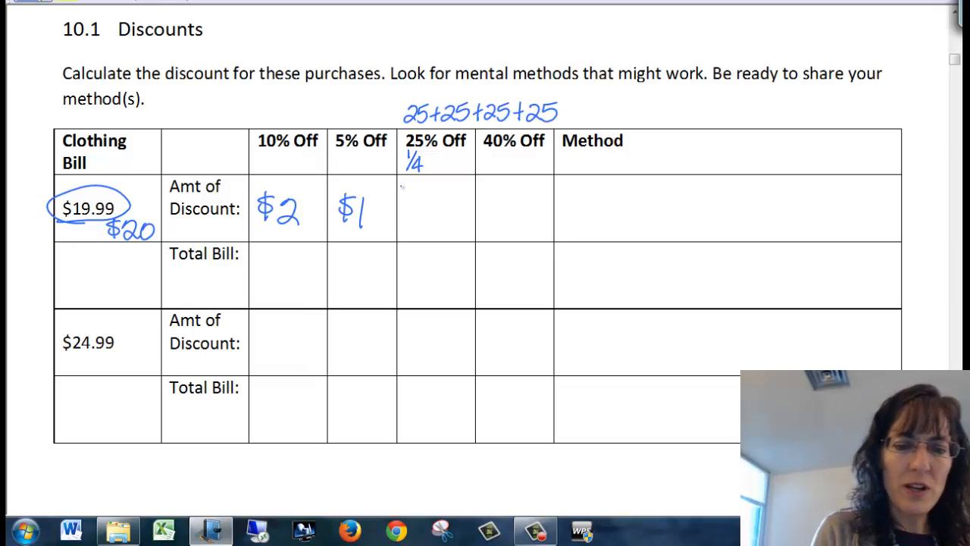
Write 20/4 working for the $5 discount and the method 10% + 10% + 5%.
text(20/4)
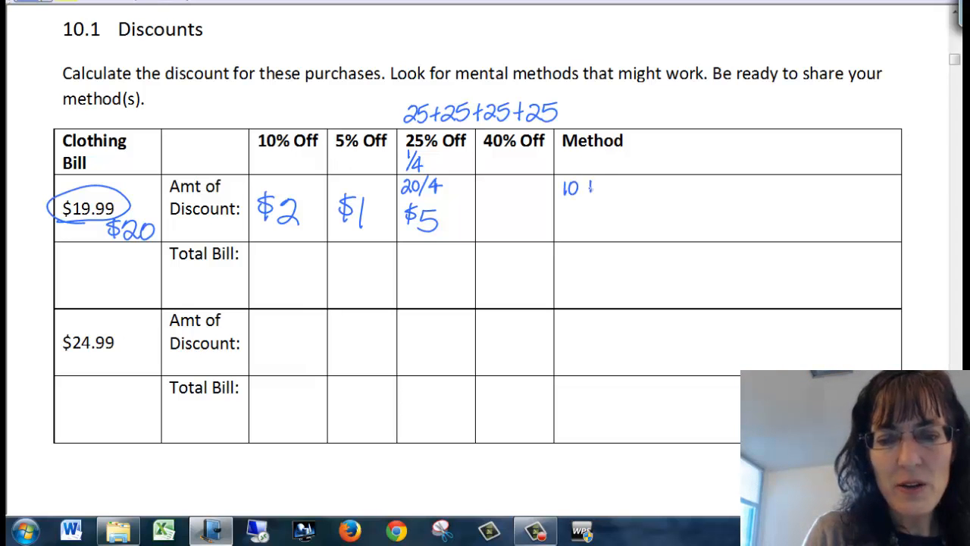
text(+10%)
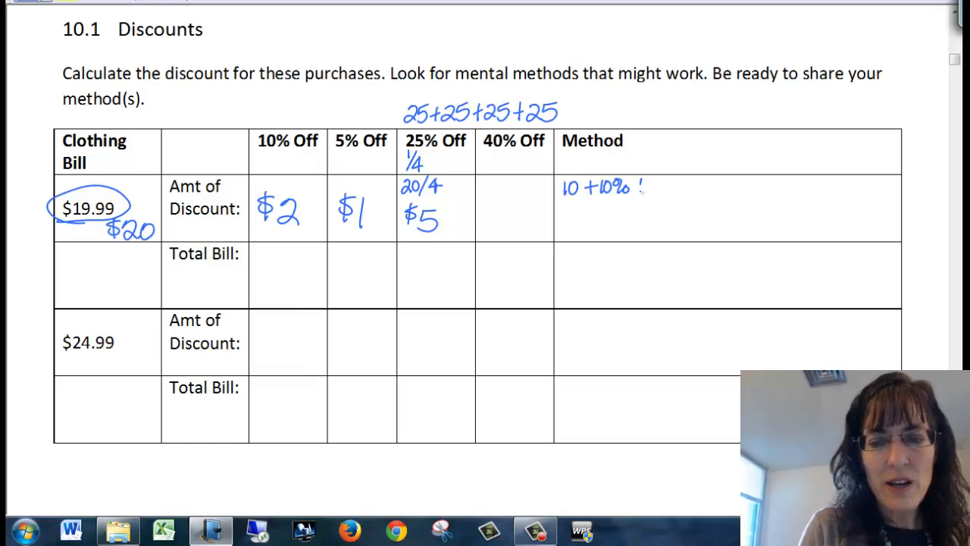
text(+ 5%)
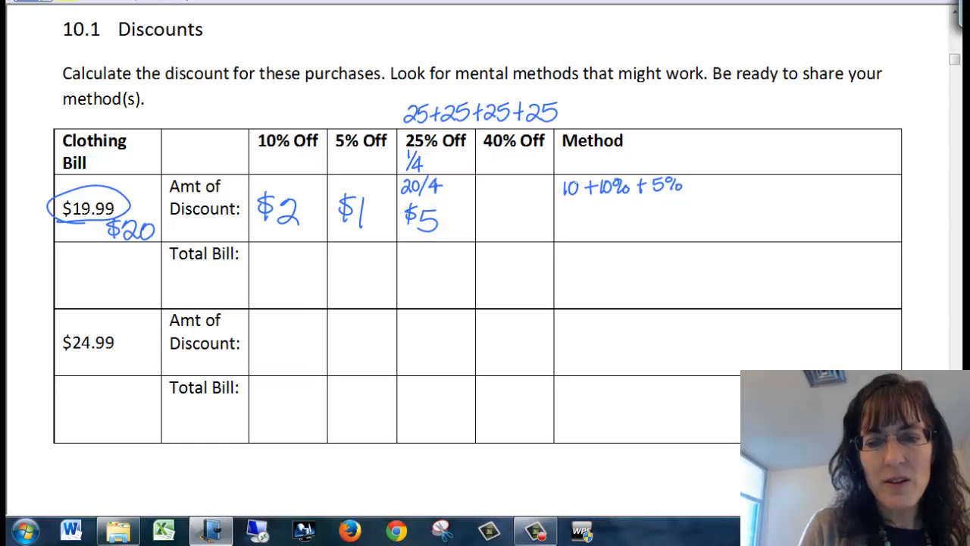
mouse_move(705, 182)
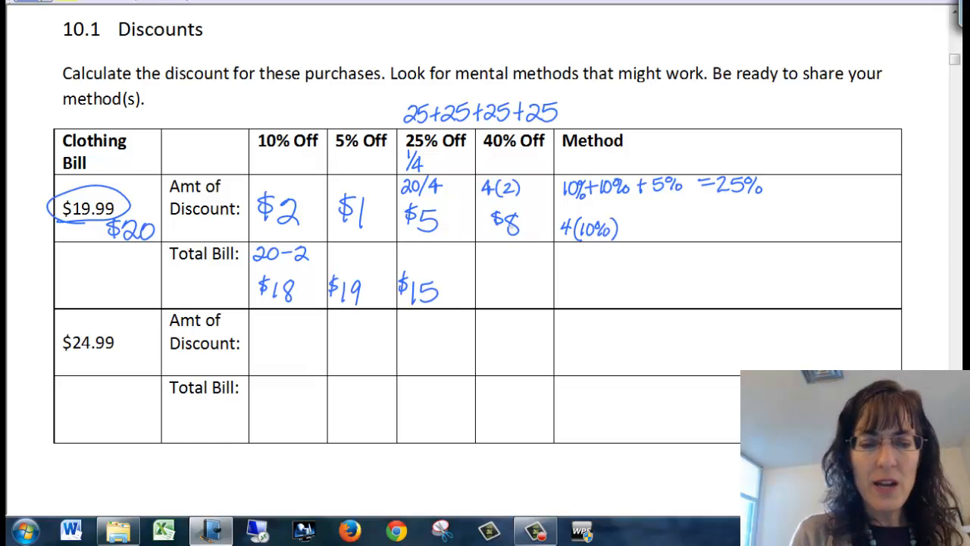
Write $12 as the total bill after the 40% discount.
text($1)
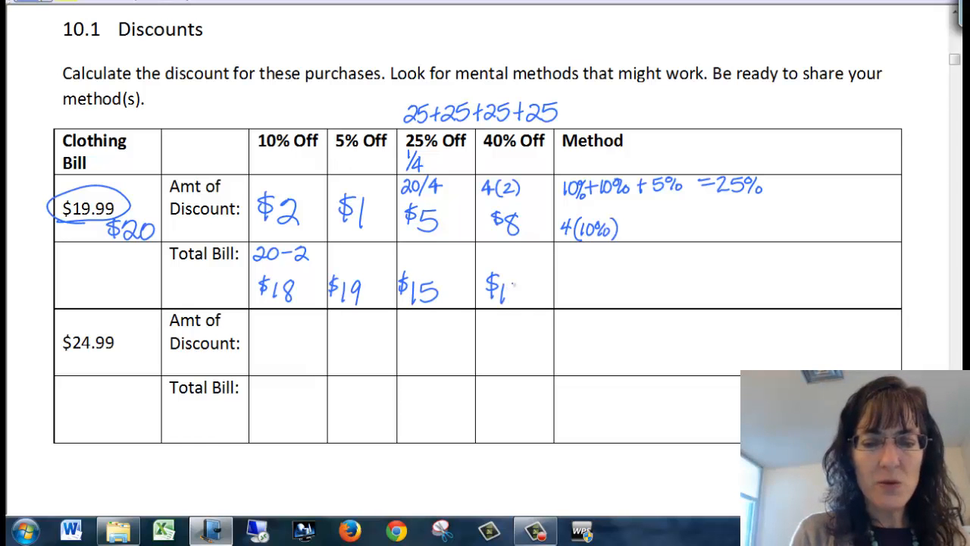
text(2)
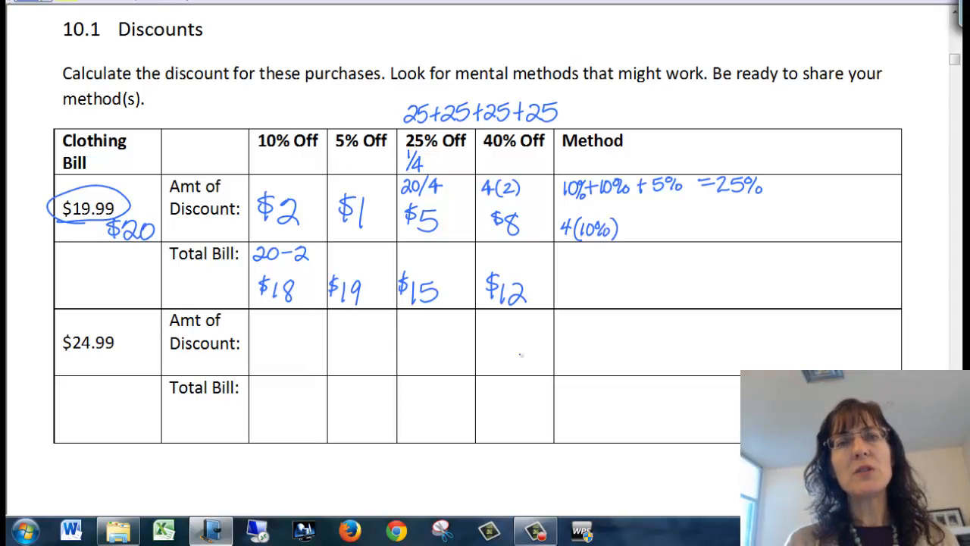